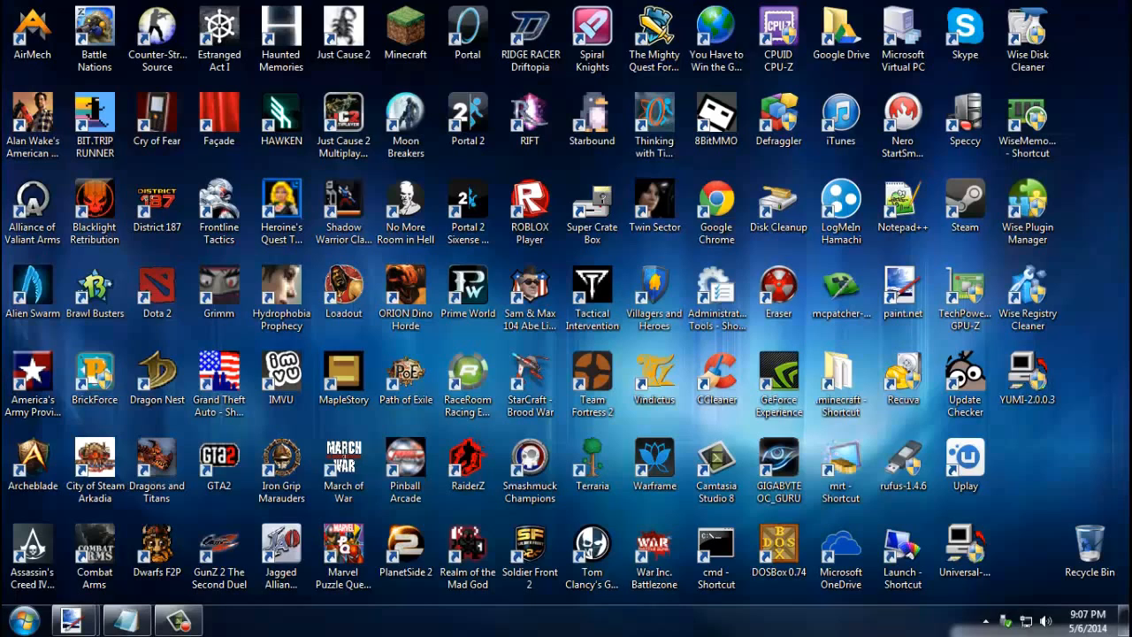
mouse_move(1028, 501)
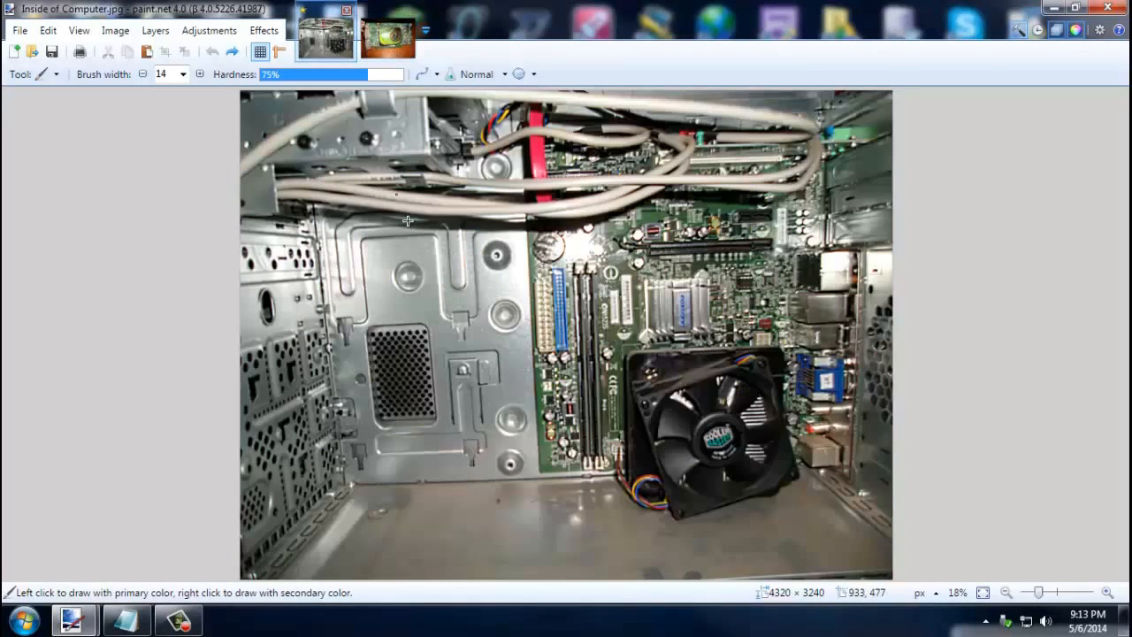
mouse_move(582, 401)
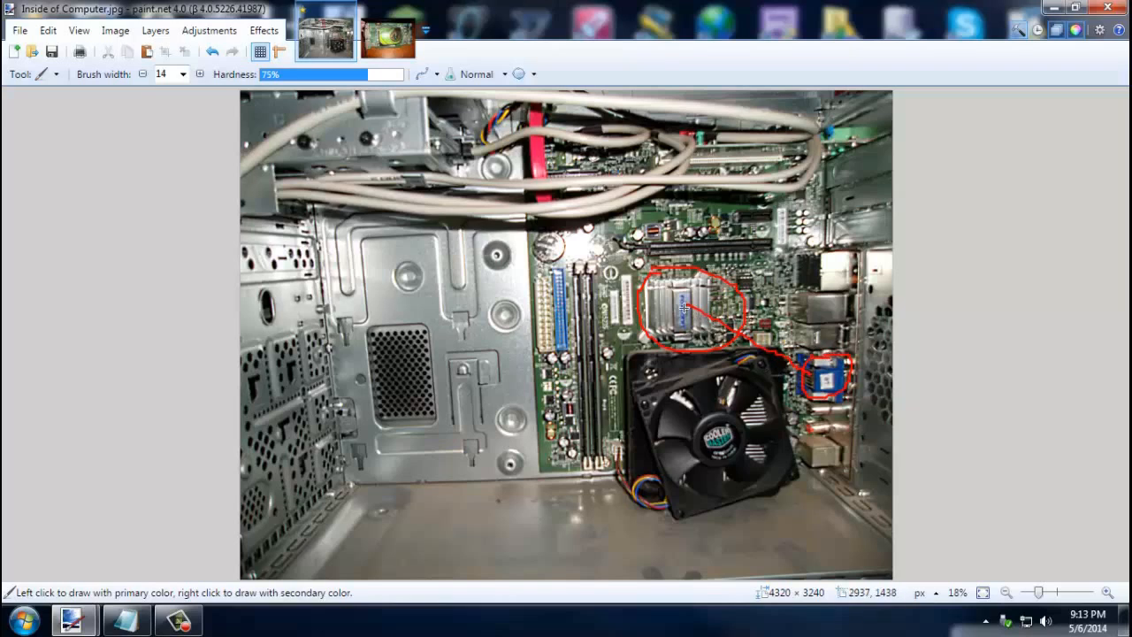
mouse_move(694, 351)
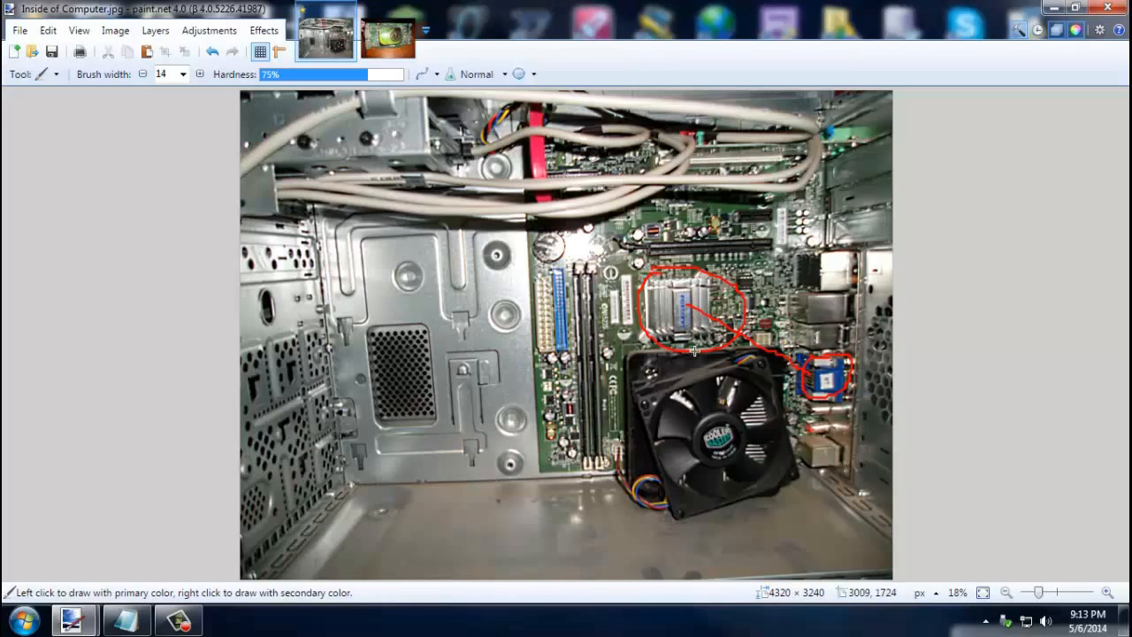
mouse_move(692, 312)
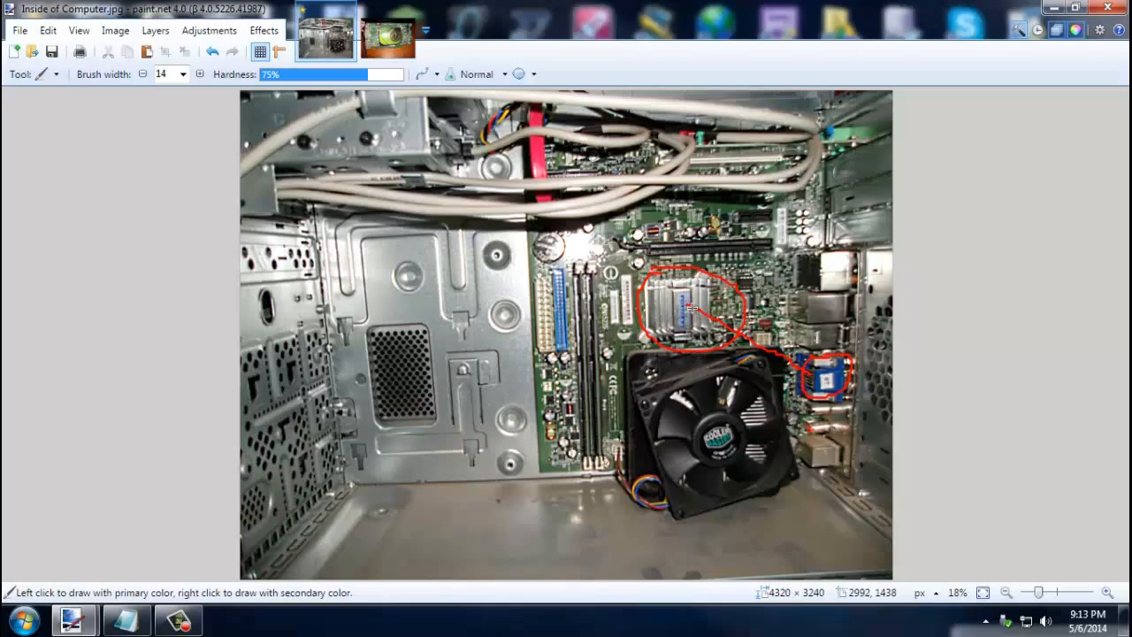
mouse_move(699, 309)
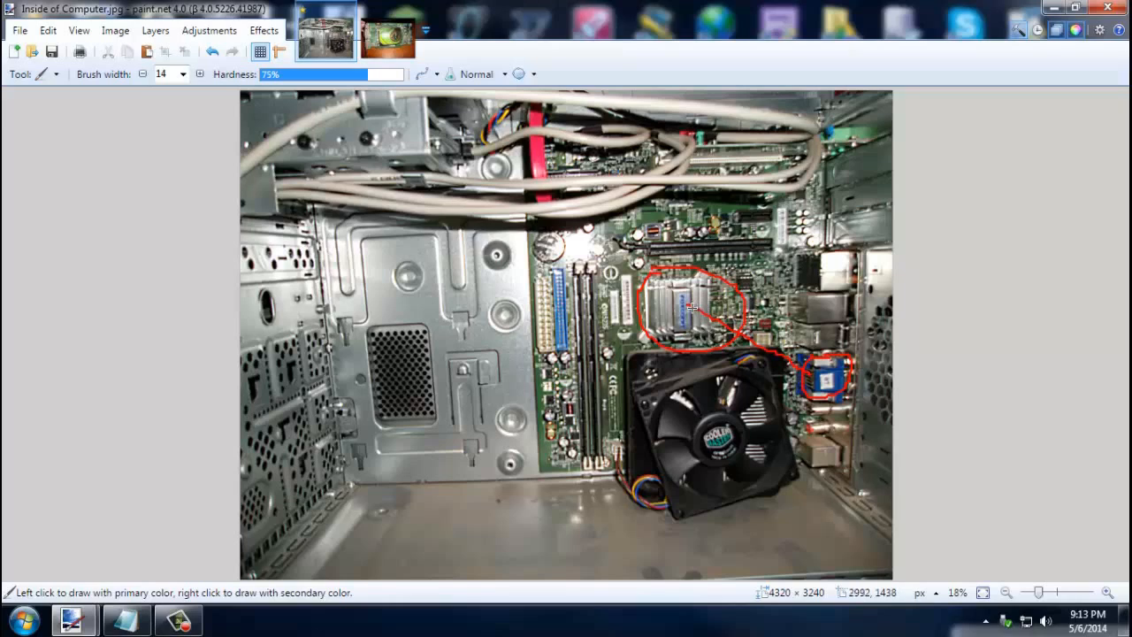
mouse_move(650, 303)
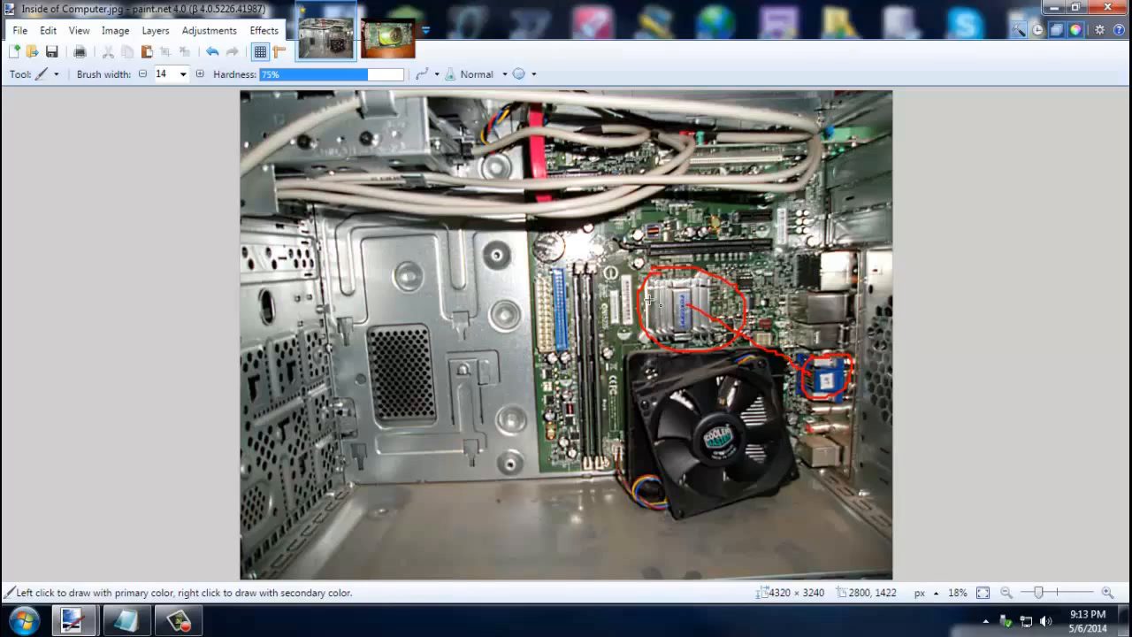
mouse_move(683, 306)
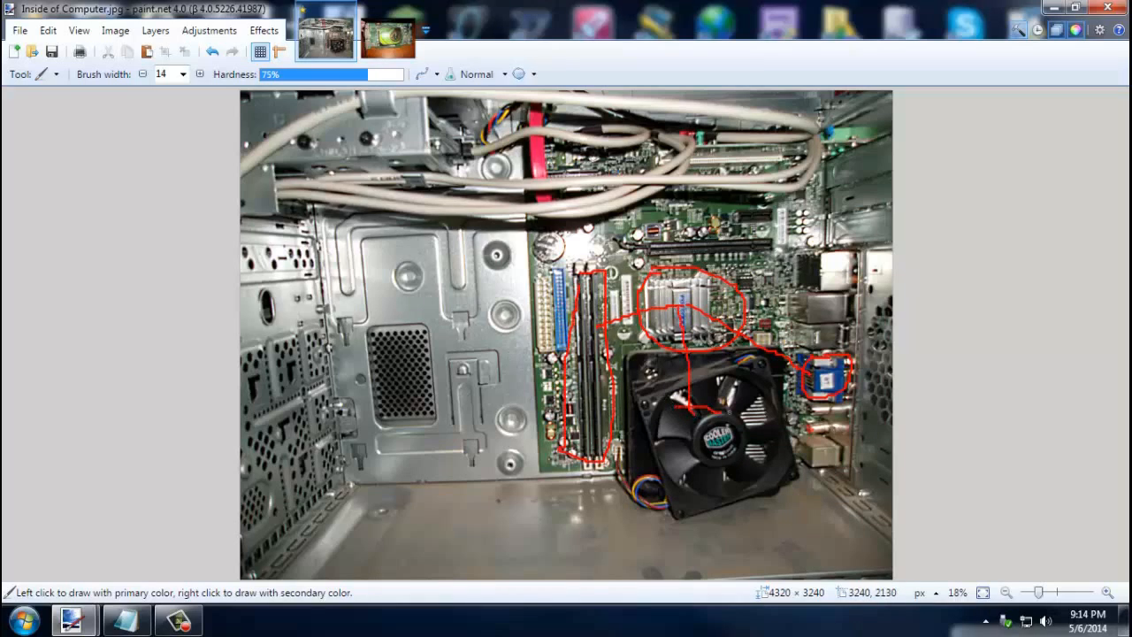
- Draw a red freehand outline around the CPU fan's center, joined to the heatsink markings
drag(672, 407, 743, 478)
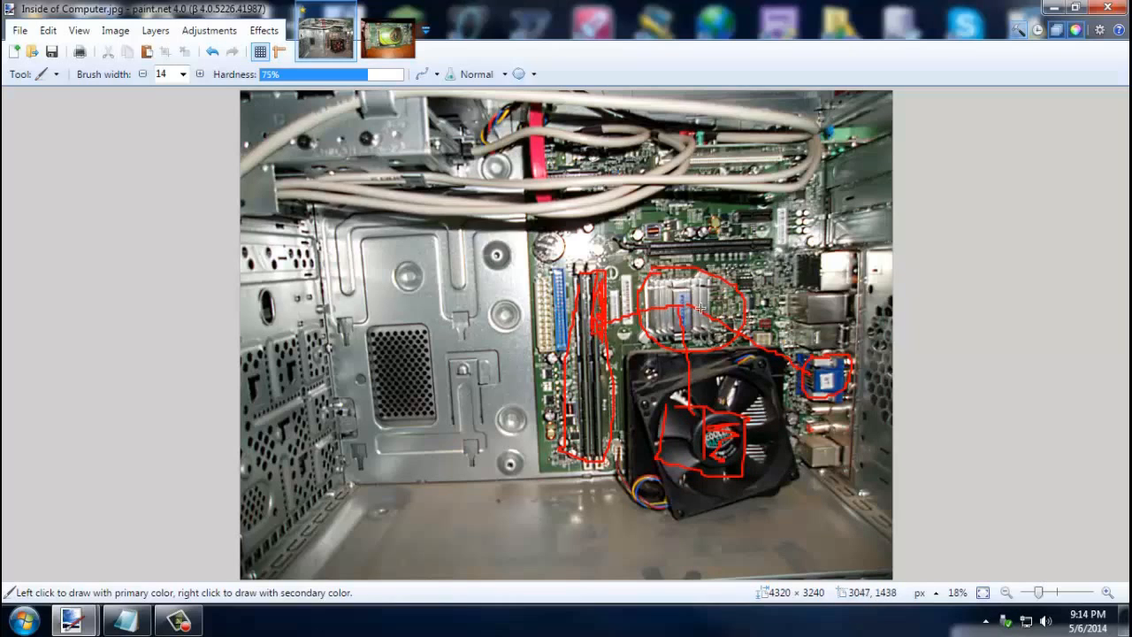
mouse_move(659, 397)
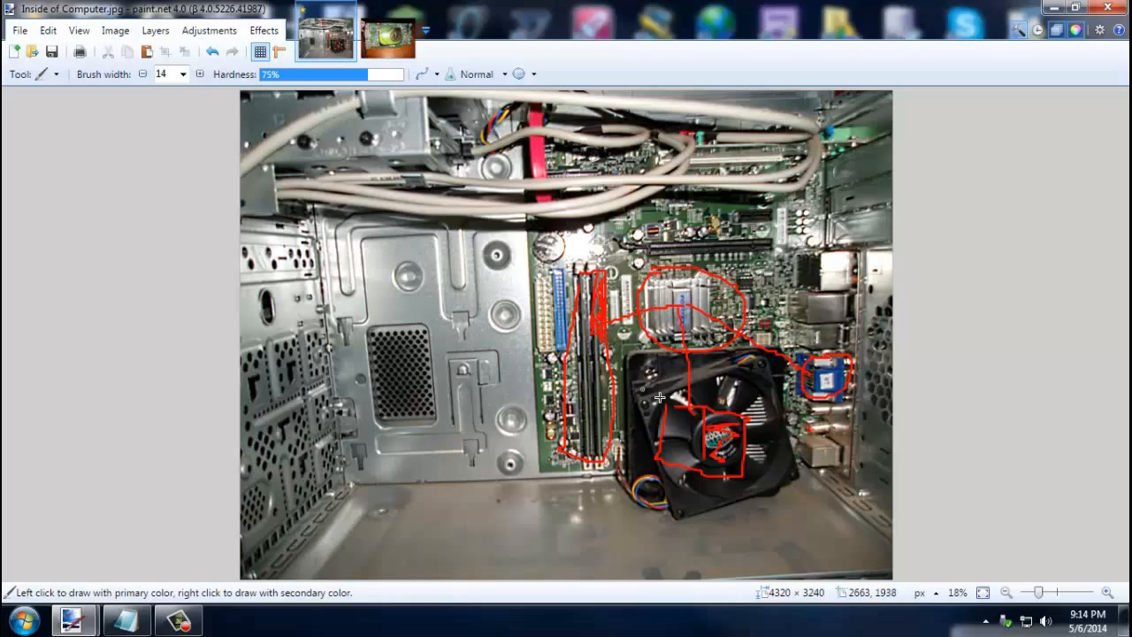
mouse_move(762, 256)
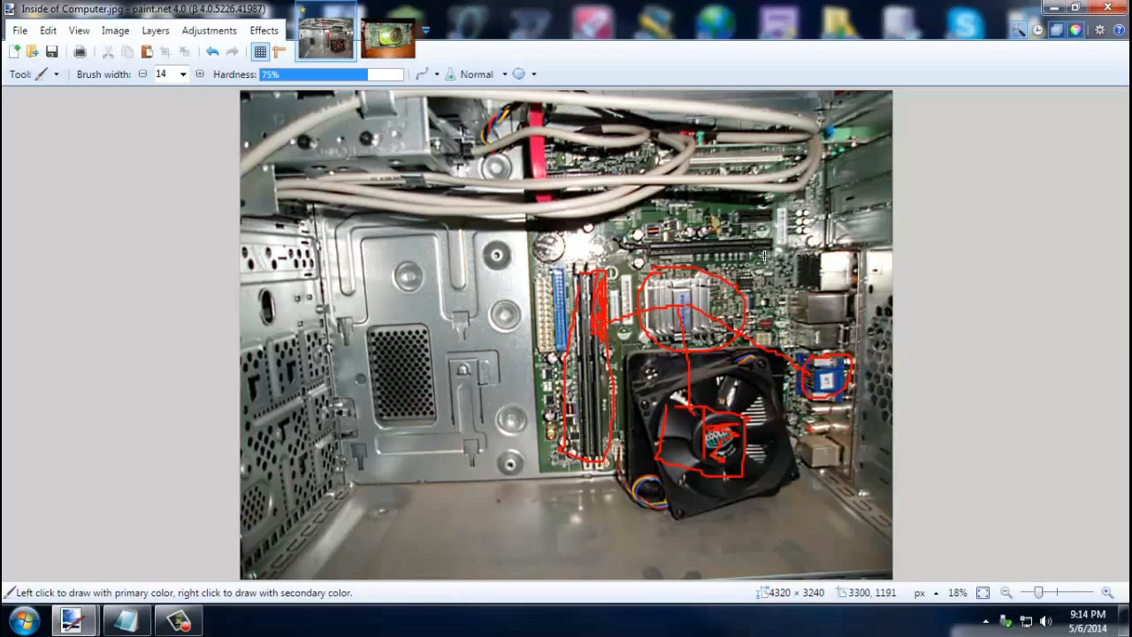
mouse_move(616, 282)
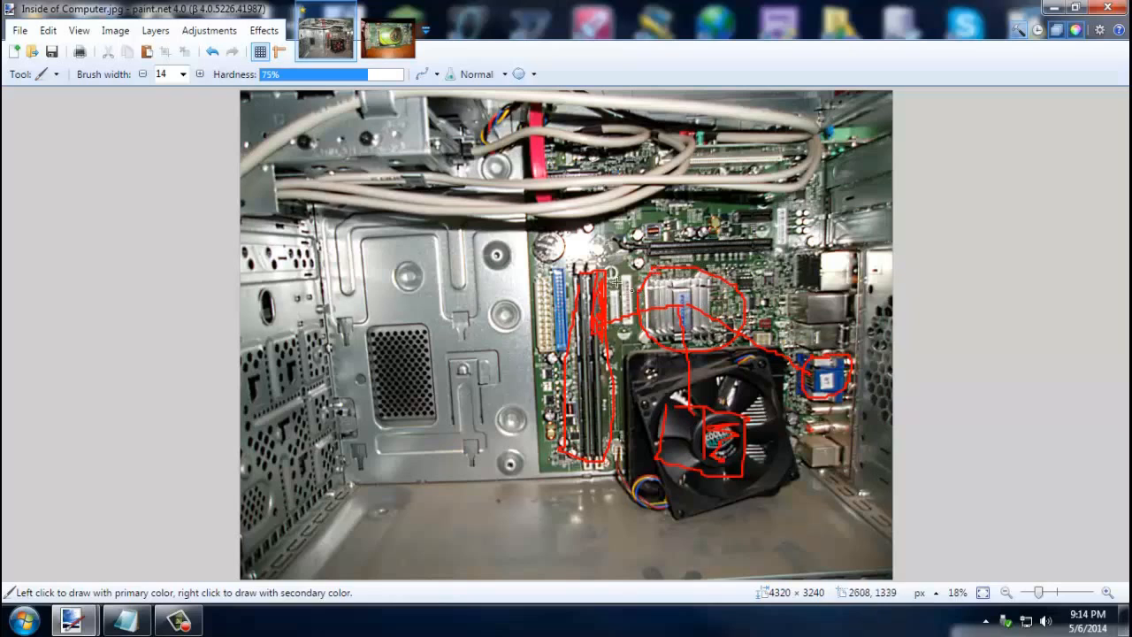
mouse_move(723, 322)
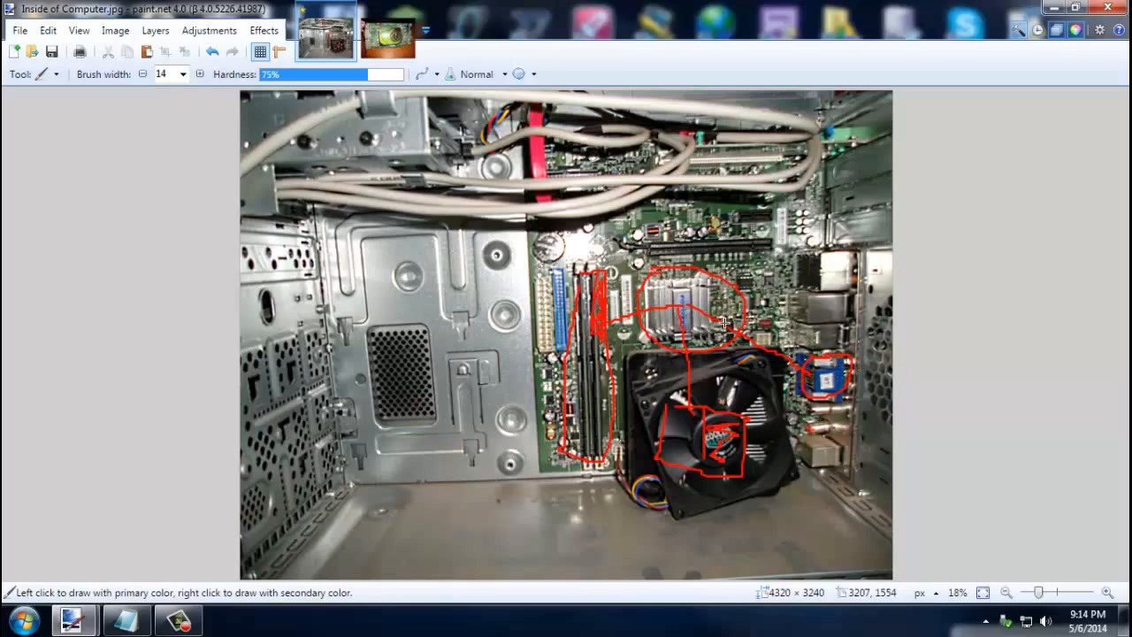
mouse_move(674, 334)
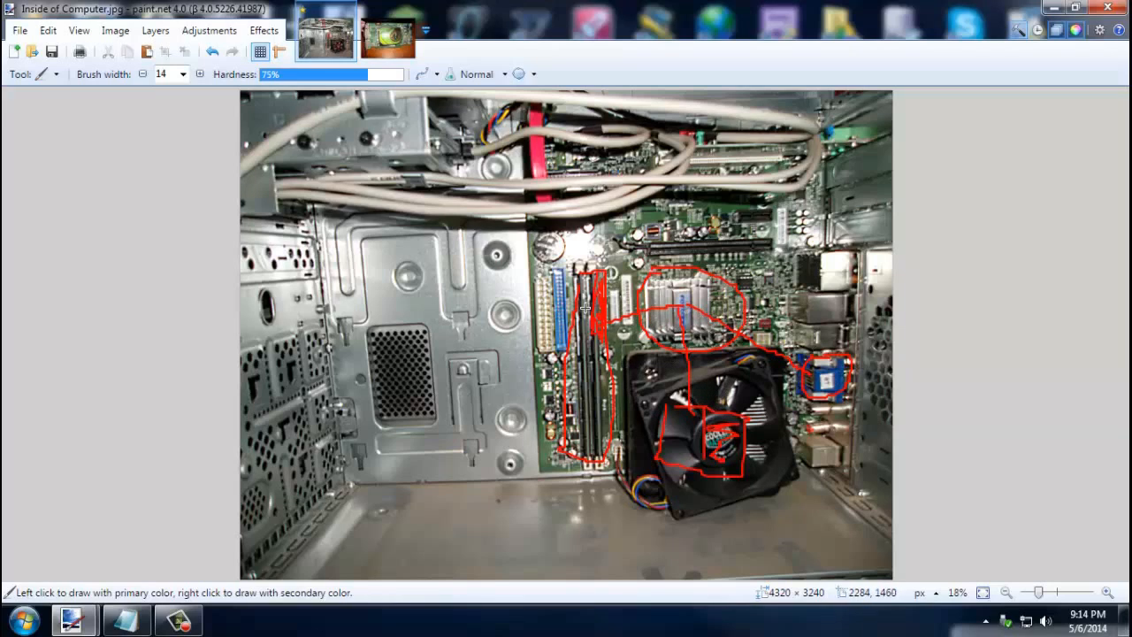
mouse_move(590, 318)
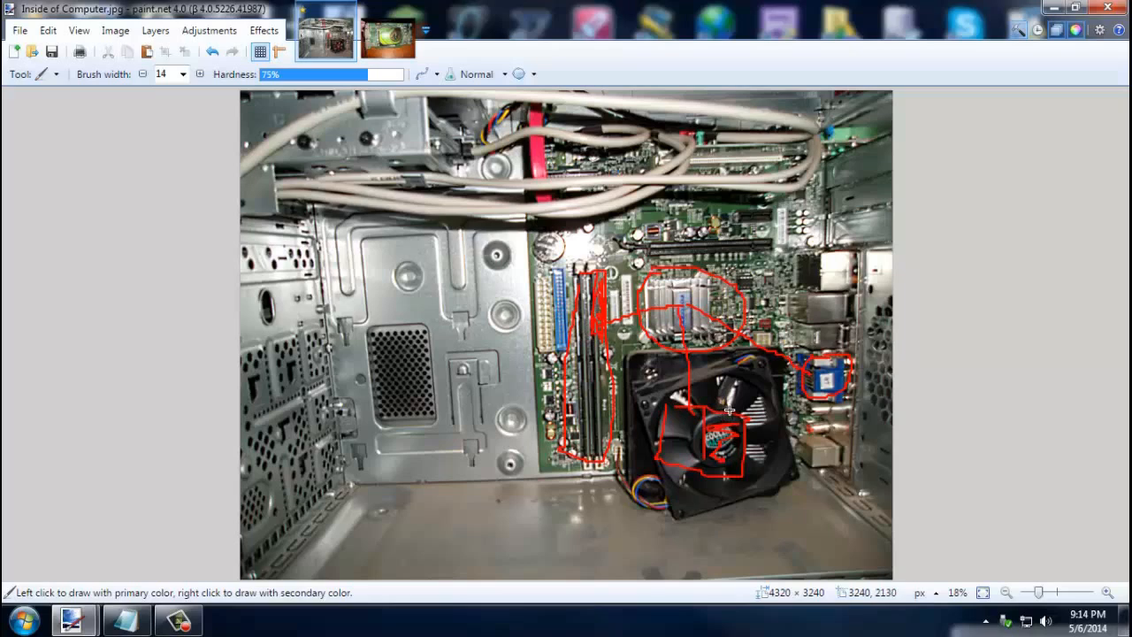
mouse_move(713, 404)
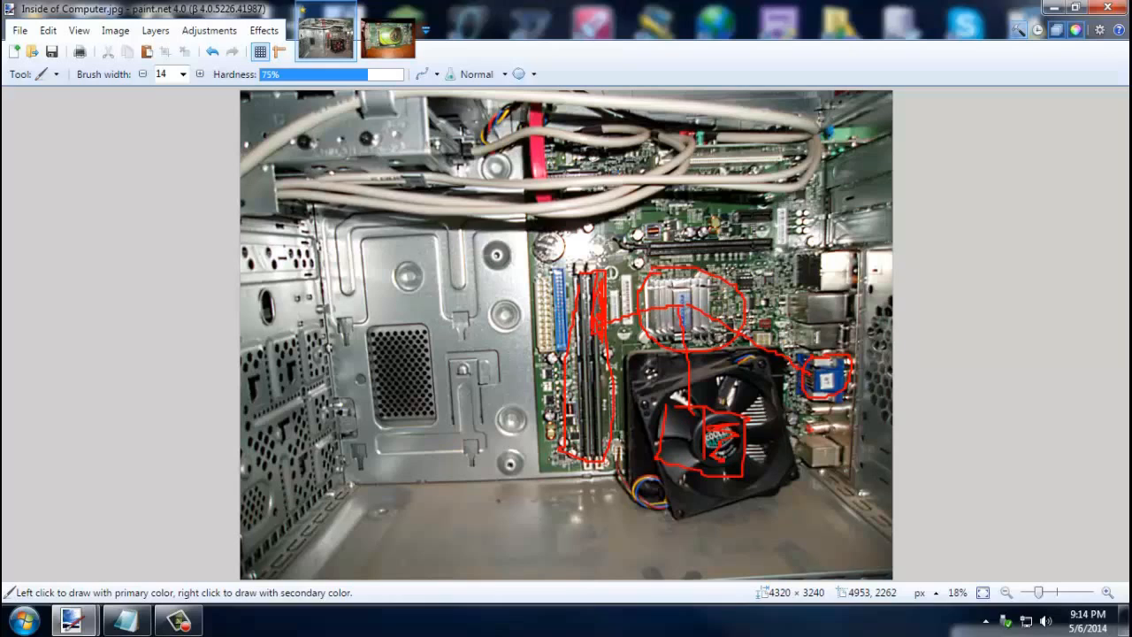
mouse_move(1104, 474)
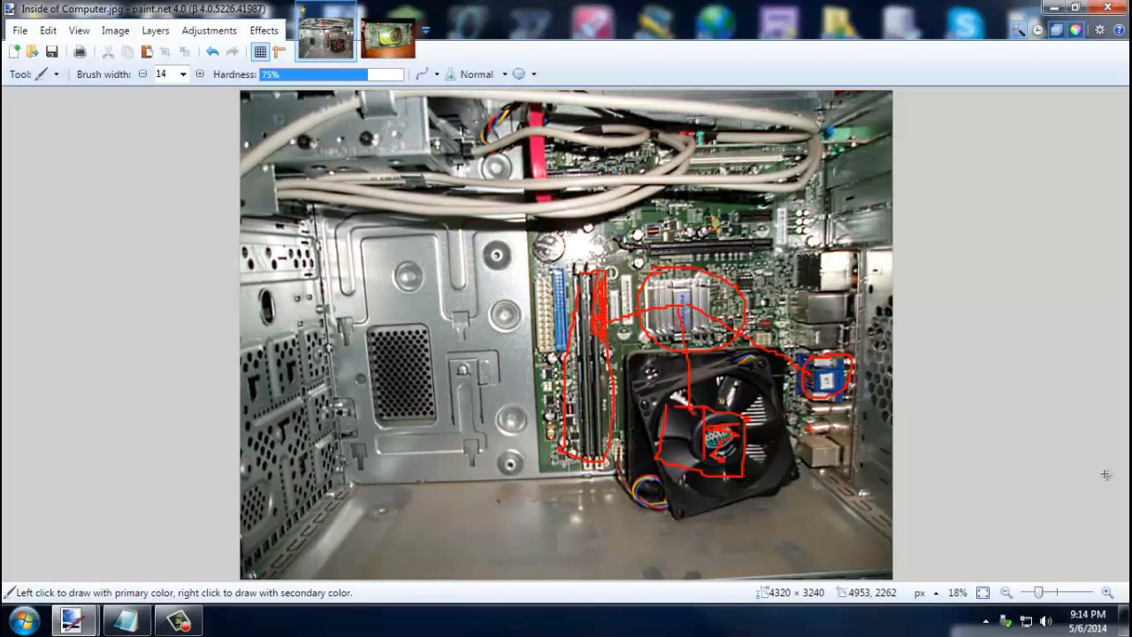
mouse_move(655, 400)
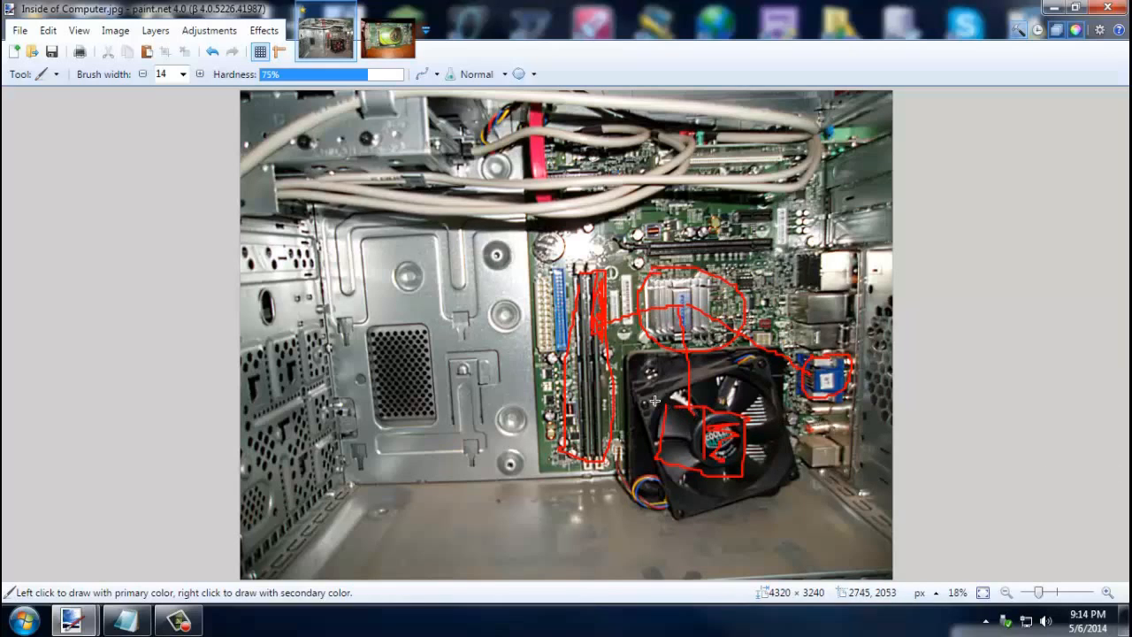
mouse_move(668, 420)
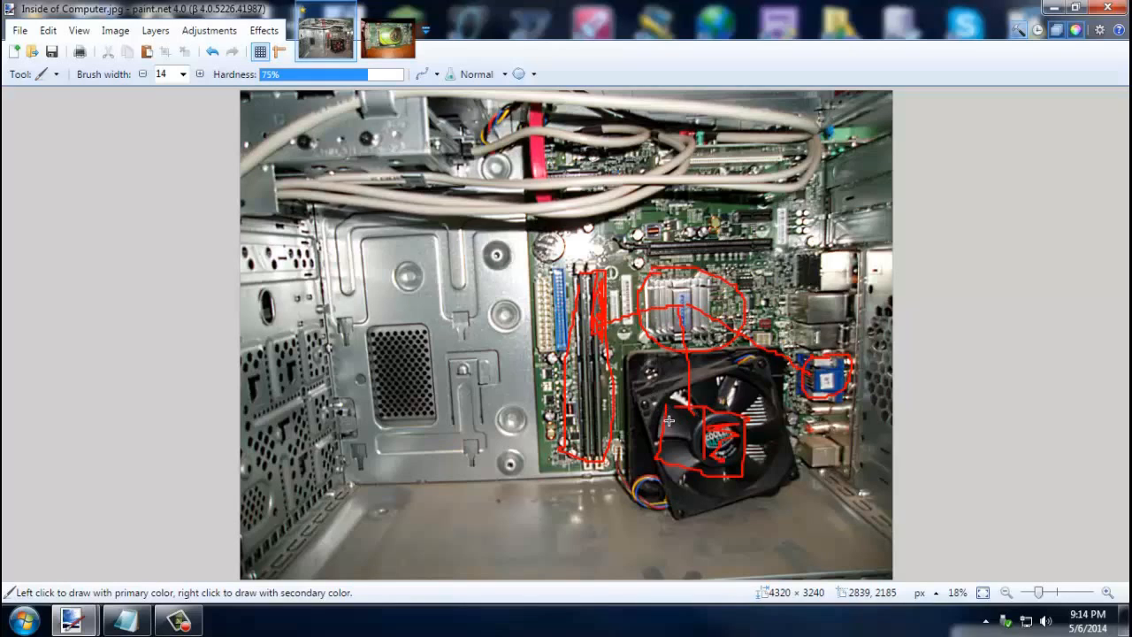
mouse_move(934, 445)
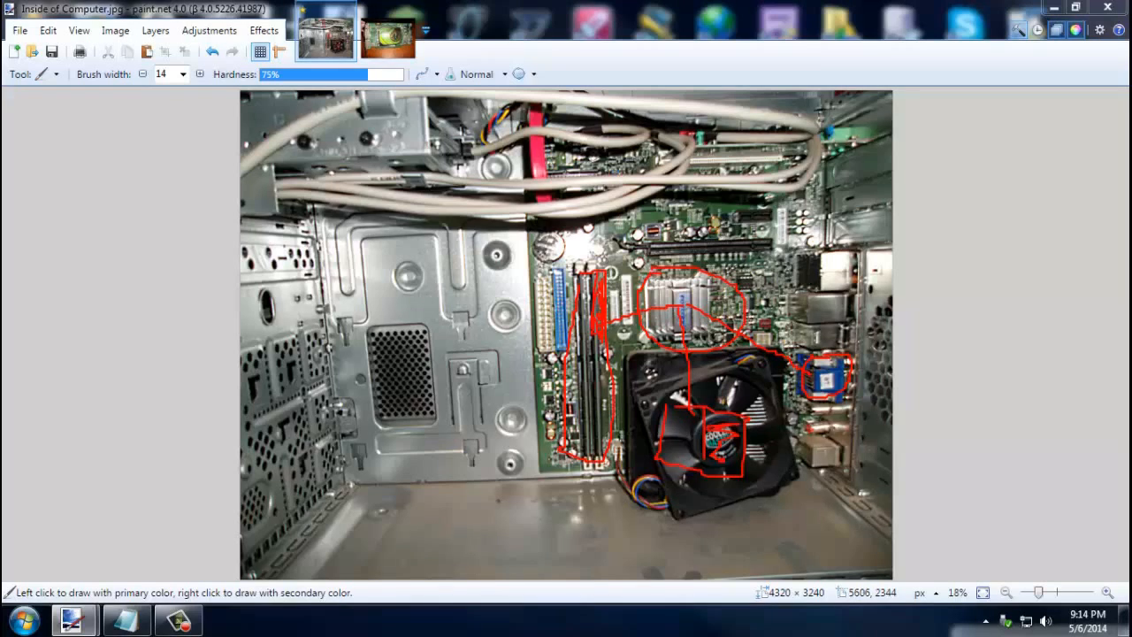
- Switch to the second open image, the NVIDIA graphics card photo
click(387, 34)
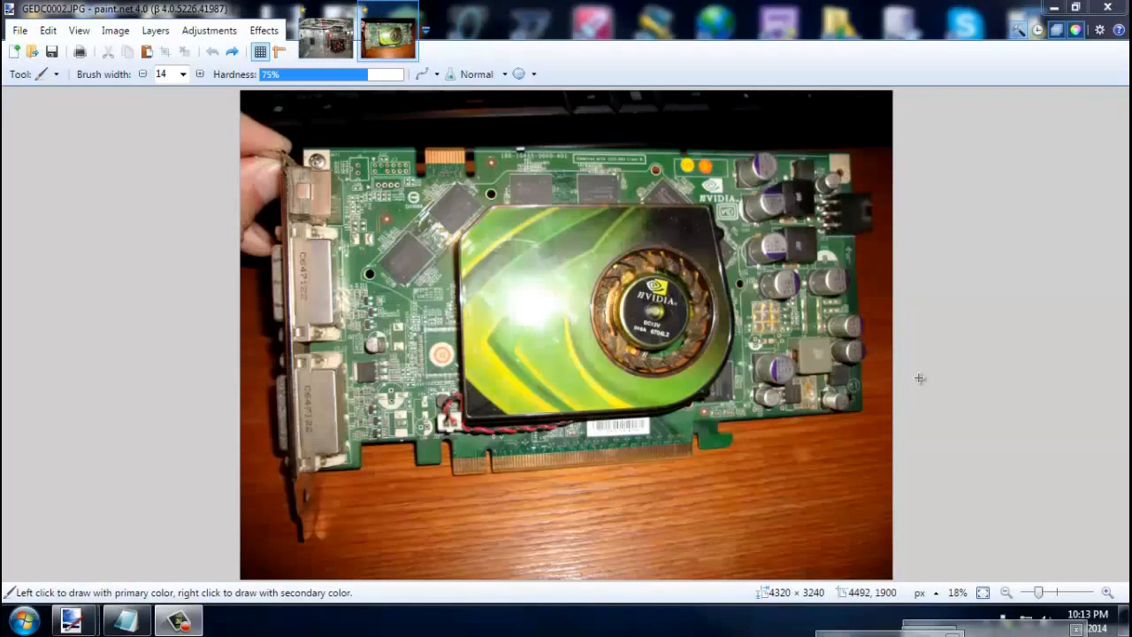
mouse_move(495, 369)
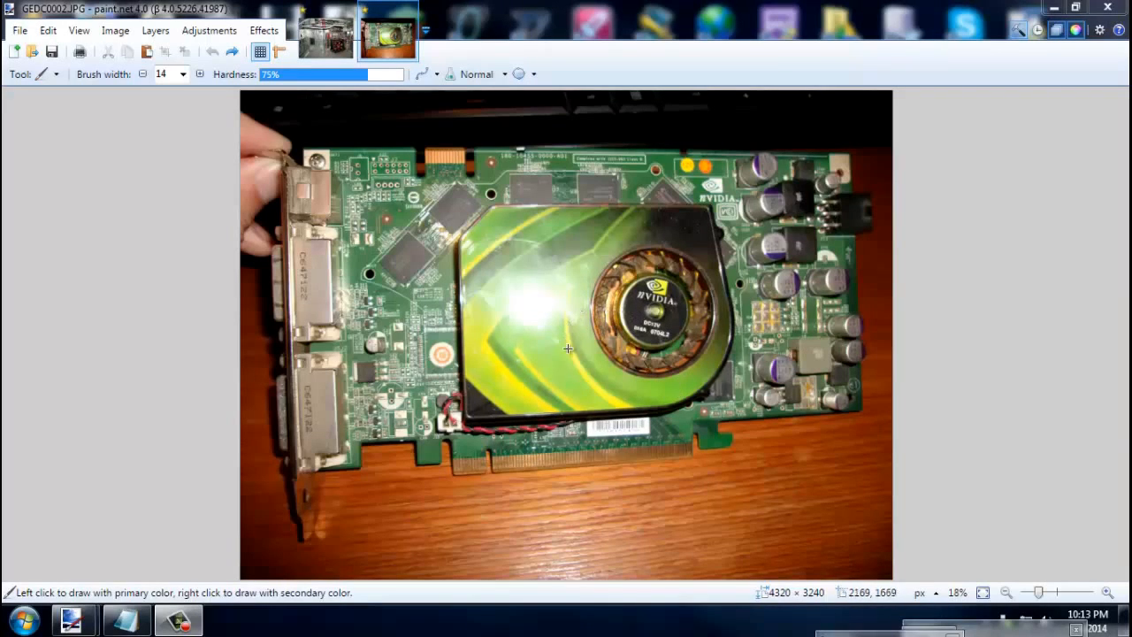
mouse_move(593, 366)
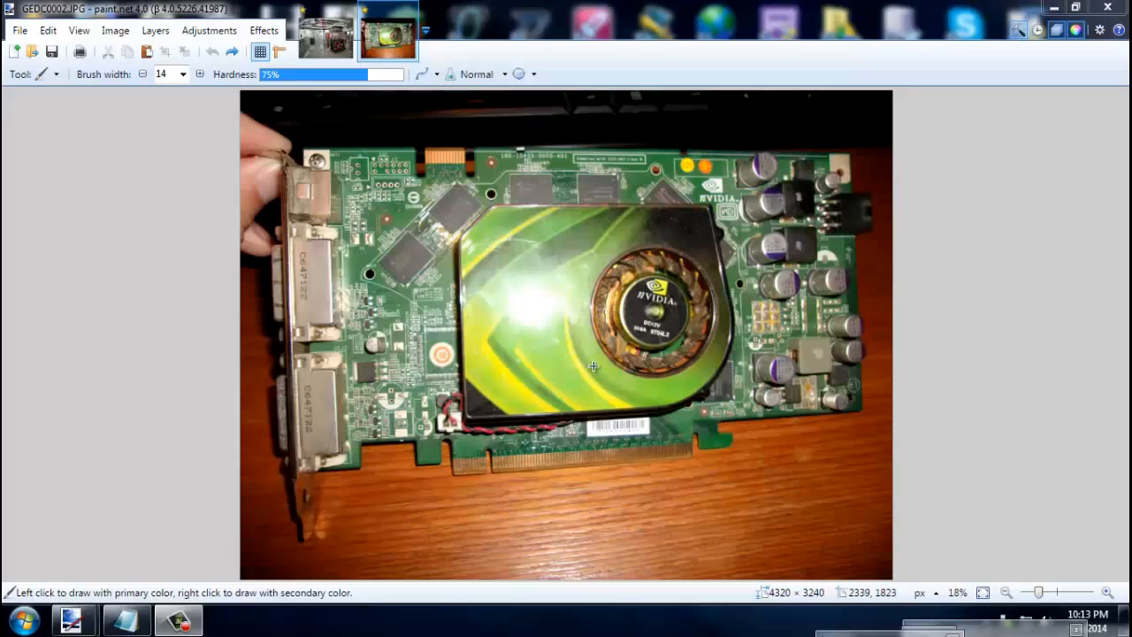